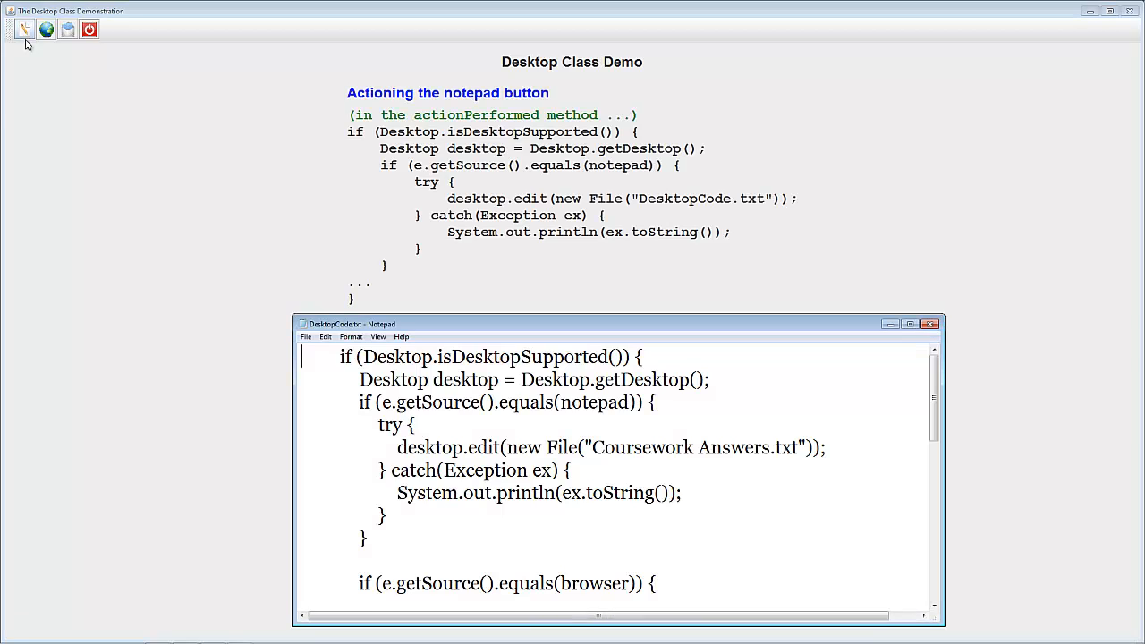
{"action": "mouse_move", "coordinate": [101, 195]}
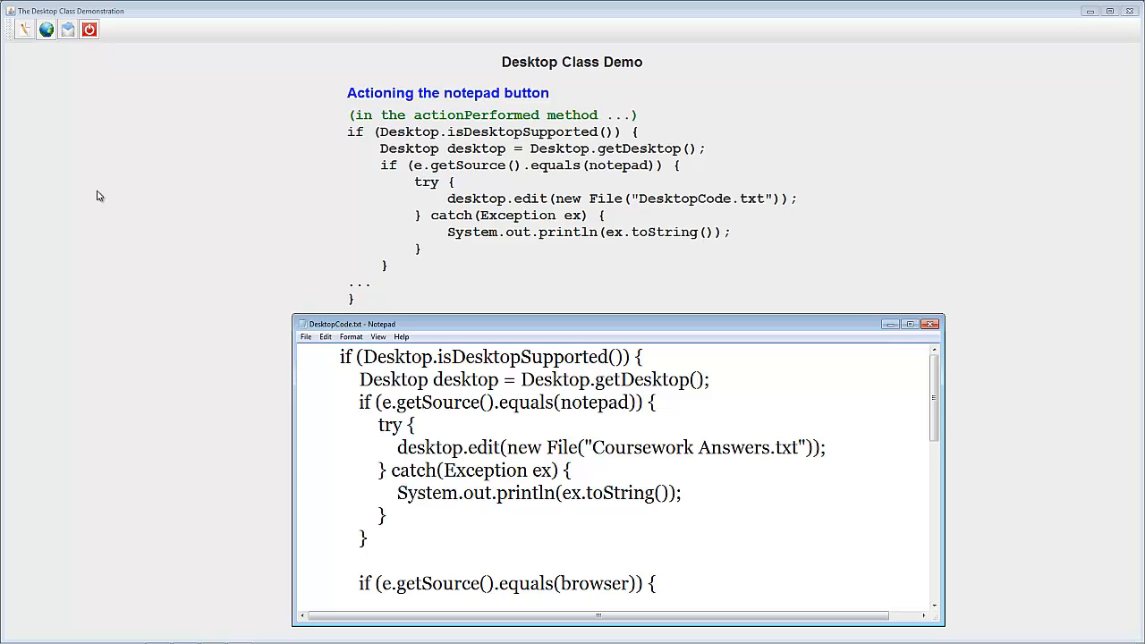
Step: Run the globe browser demonstration to display its Desktop.browse code
{"action": "left_click", "coordinate": [47, 29]}
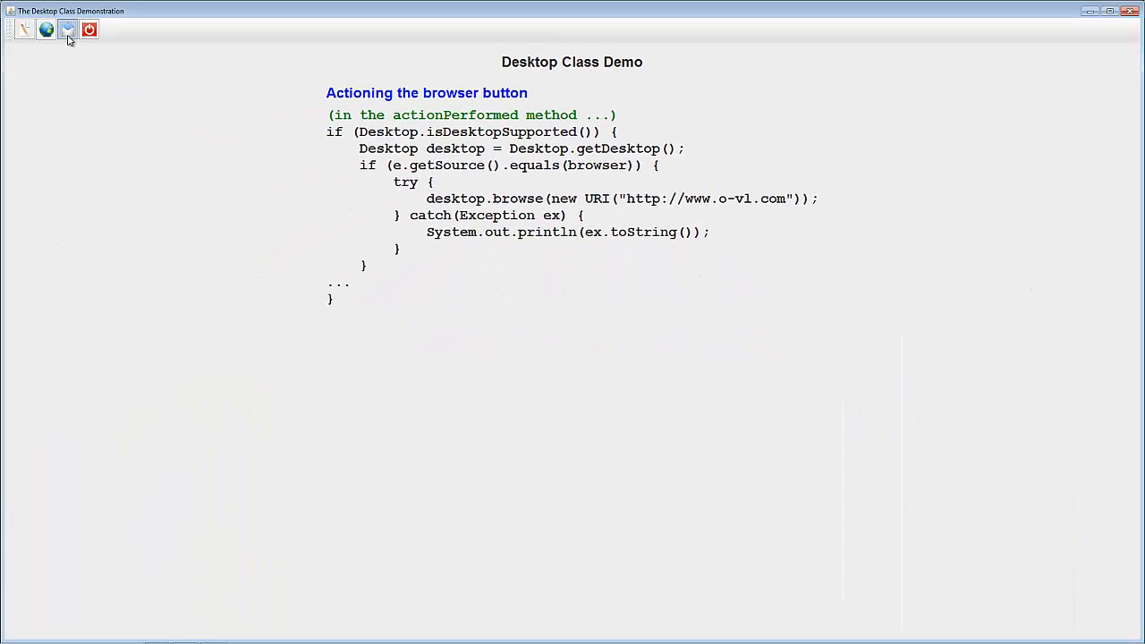
Step: Show the email button's desktop.mail code and cancel the Outlook 2010 startup wizard
{"action": "left_click", "coordinate": [68, 29]}
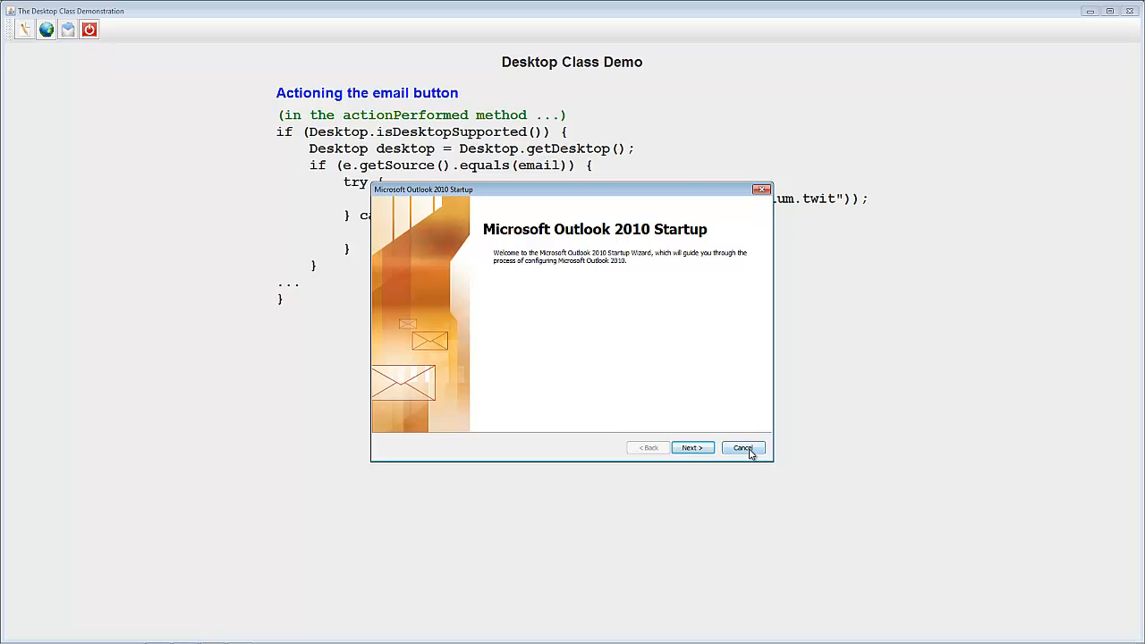
{"action": "left_click", "coordinate": [742, 447]}
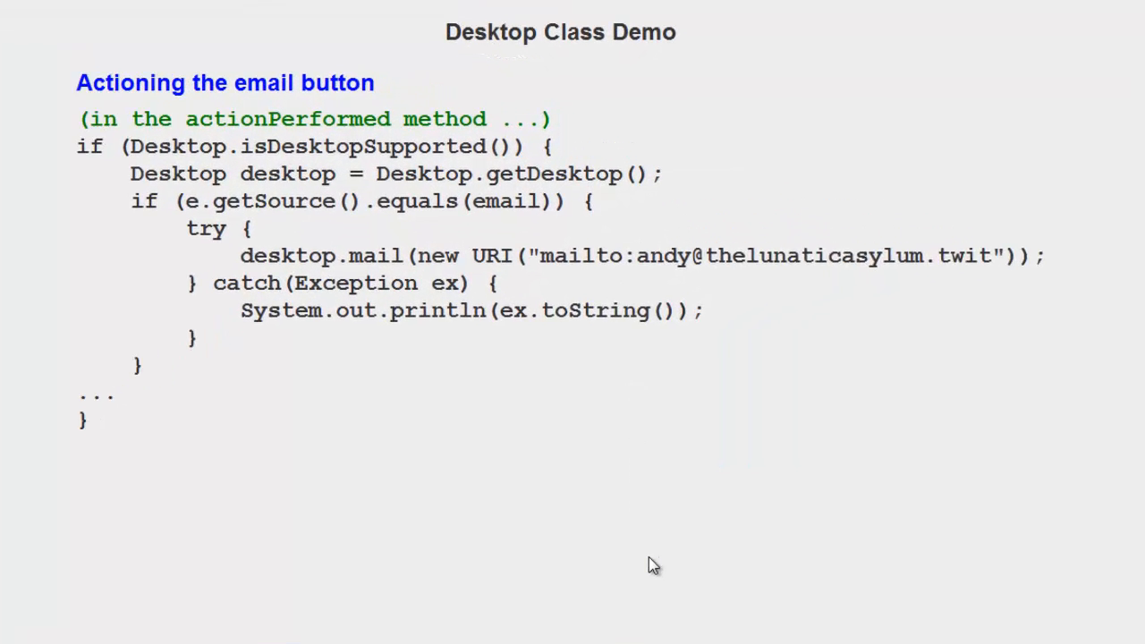